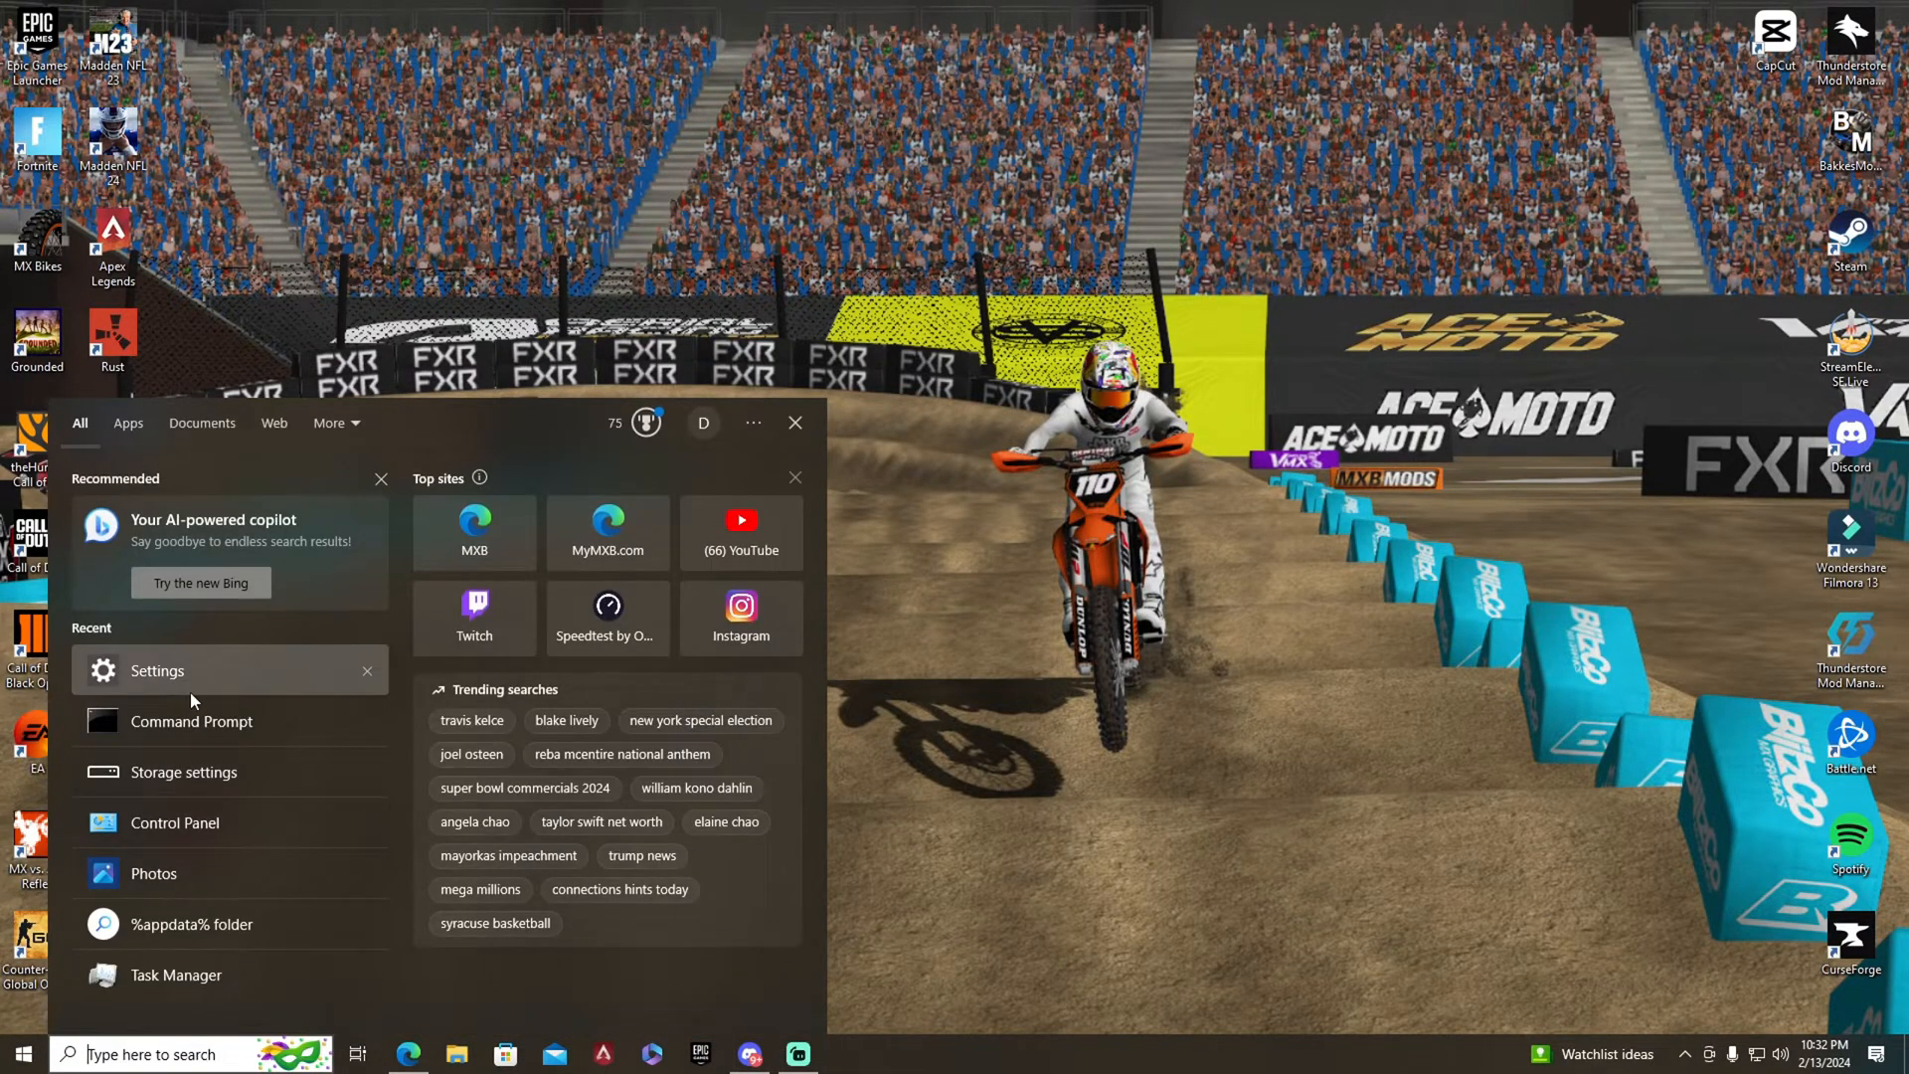
Step: Launch an administrator Command Prompt from the Start menu's Recent list
{"action": "left_click", "coordinate": [191, 722]}
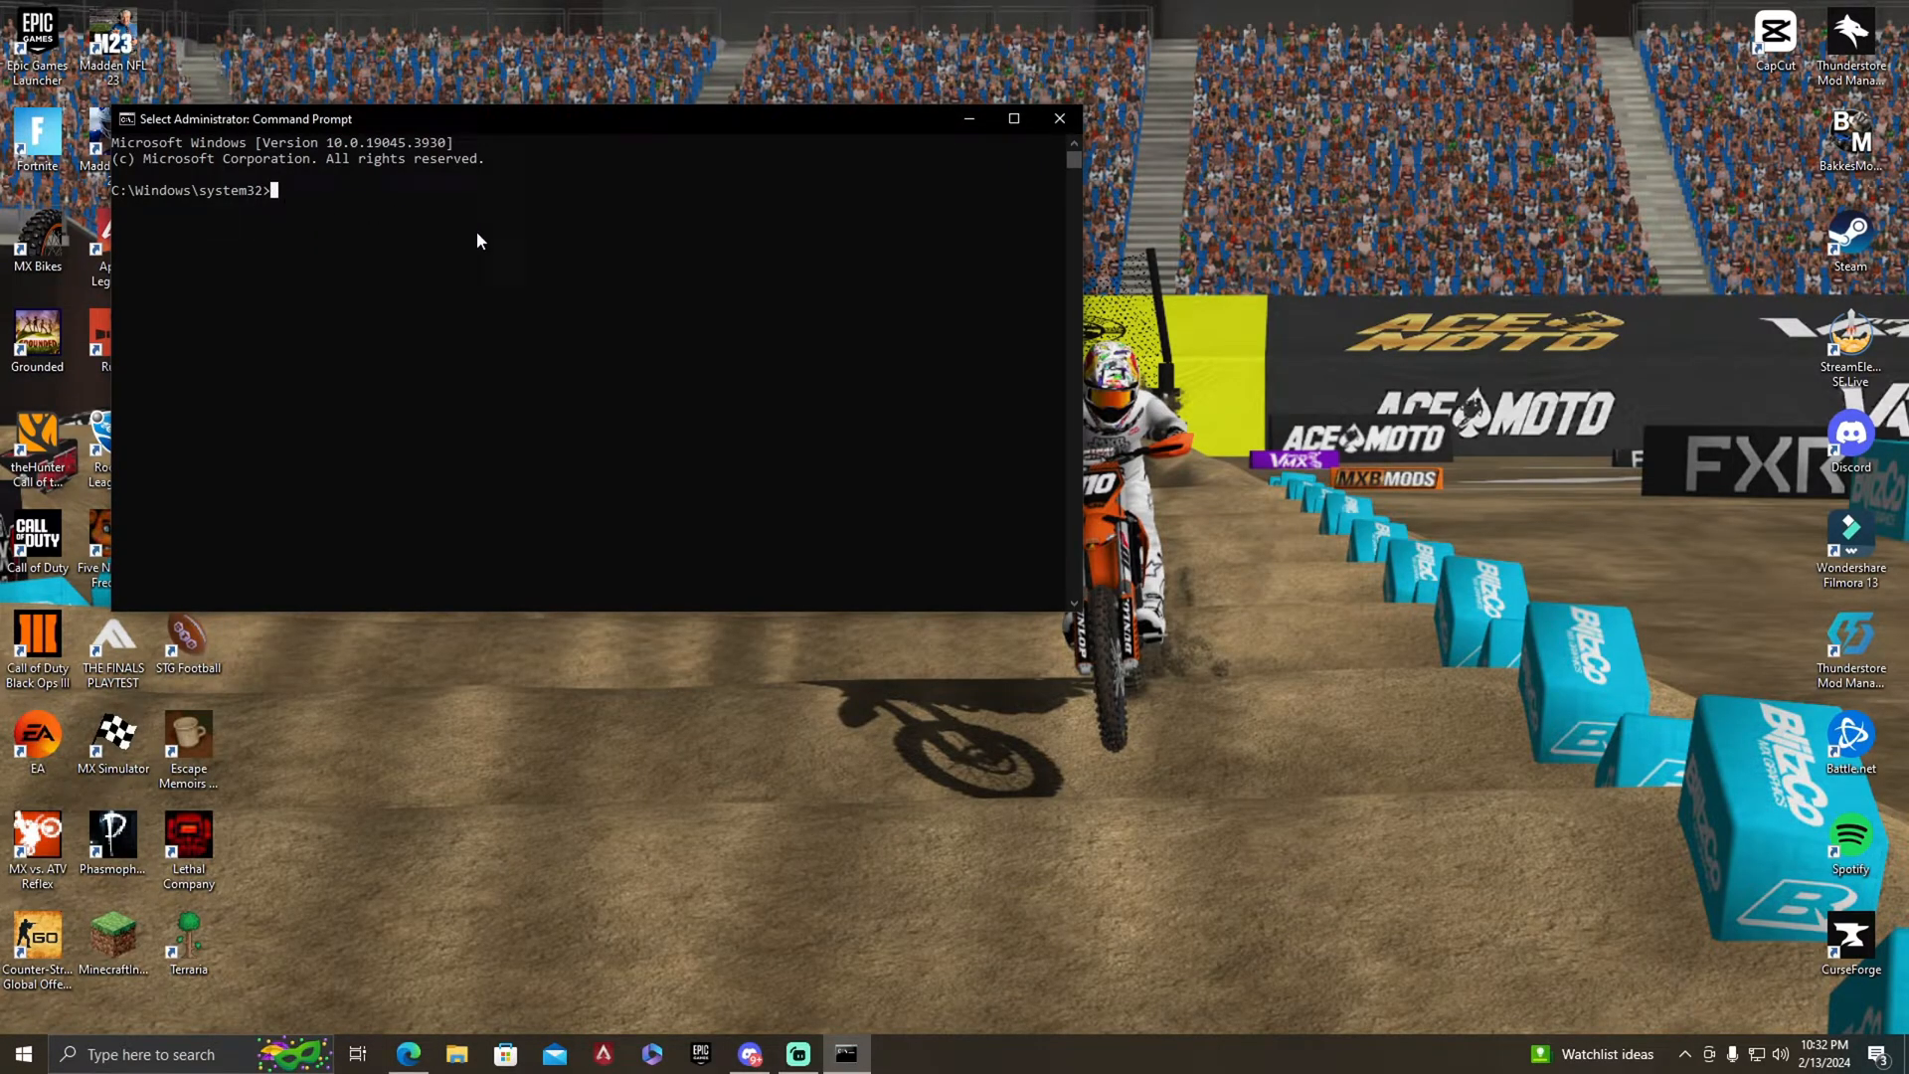
Step: Begin entering 'ipconfig /fl...' at the C:\Windows\system32 prompt to flush DNS
{"action": "type", "text": "i"}
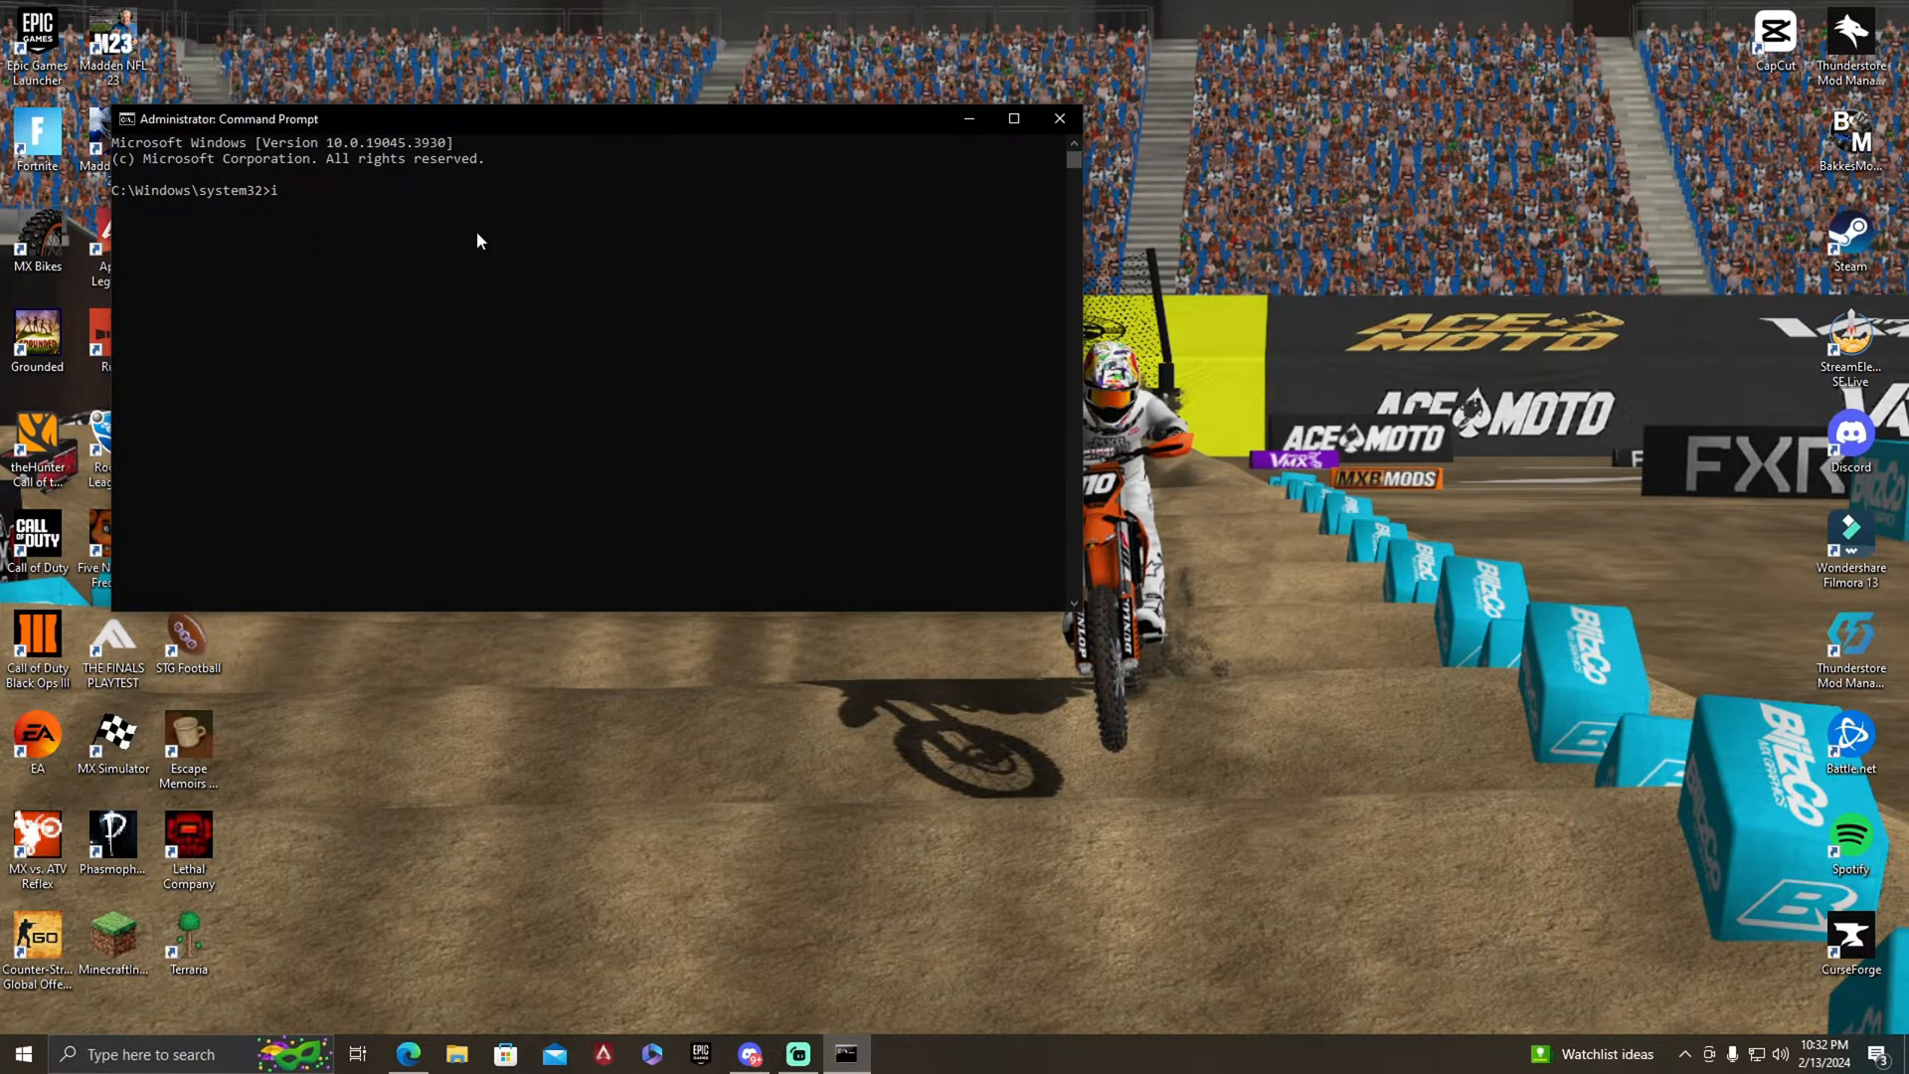
{"action": "type", "text": "pcon"}
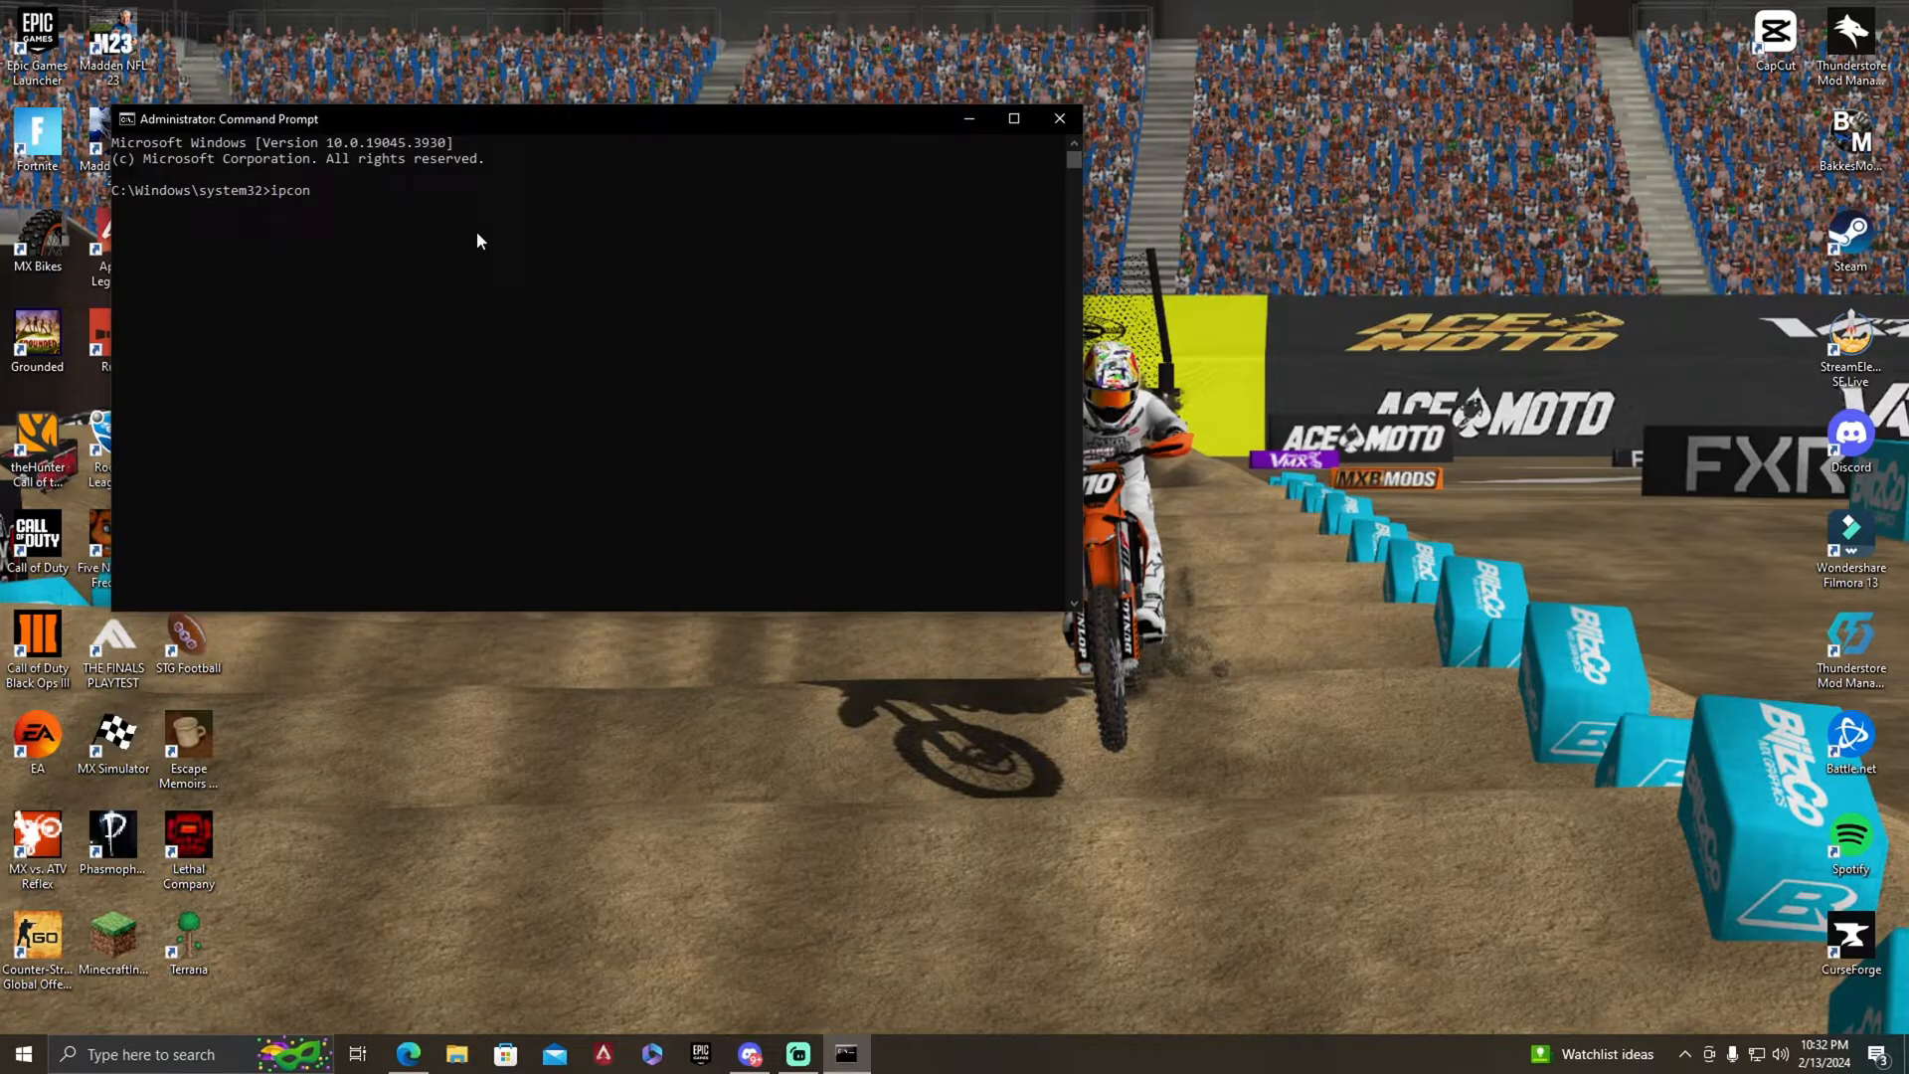
{"action": "type", "text": "fig"}
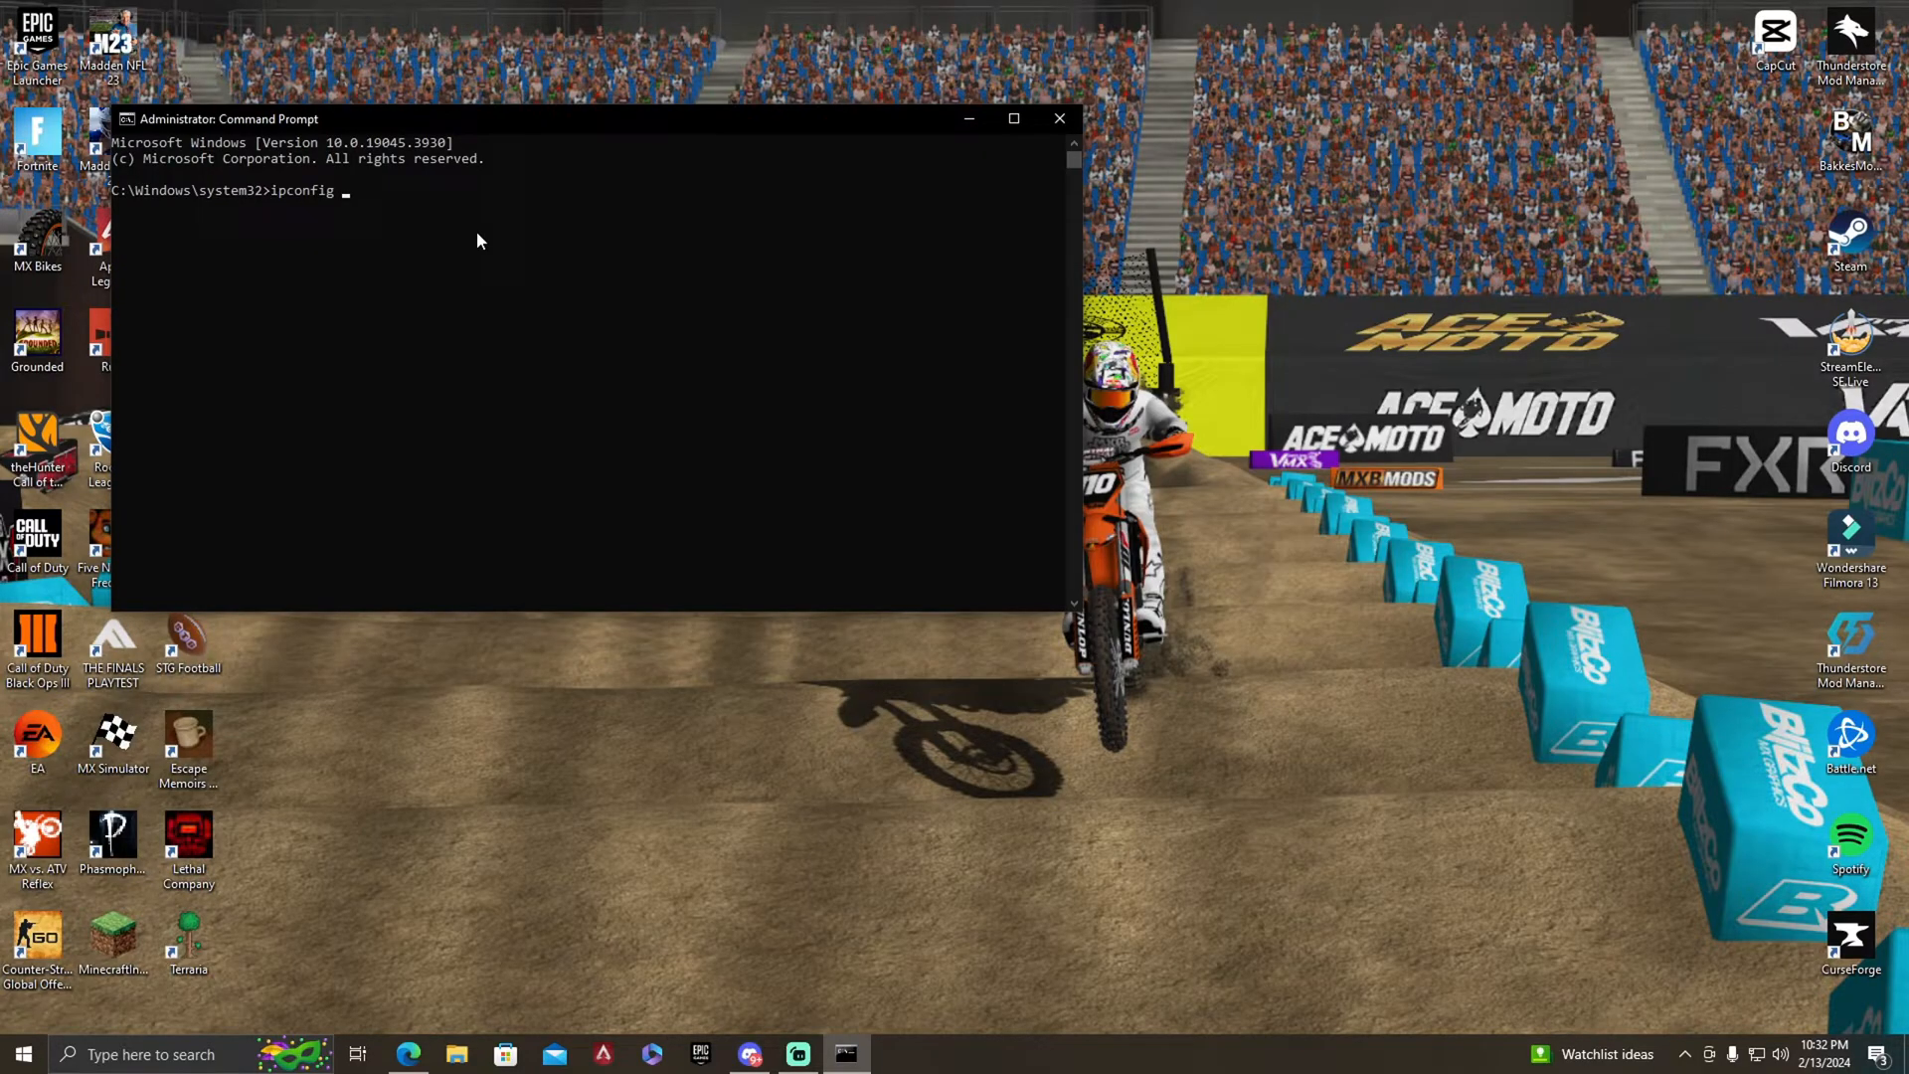
{"action": "type", "text": "/"}
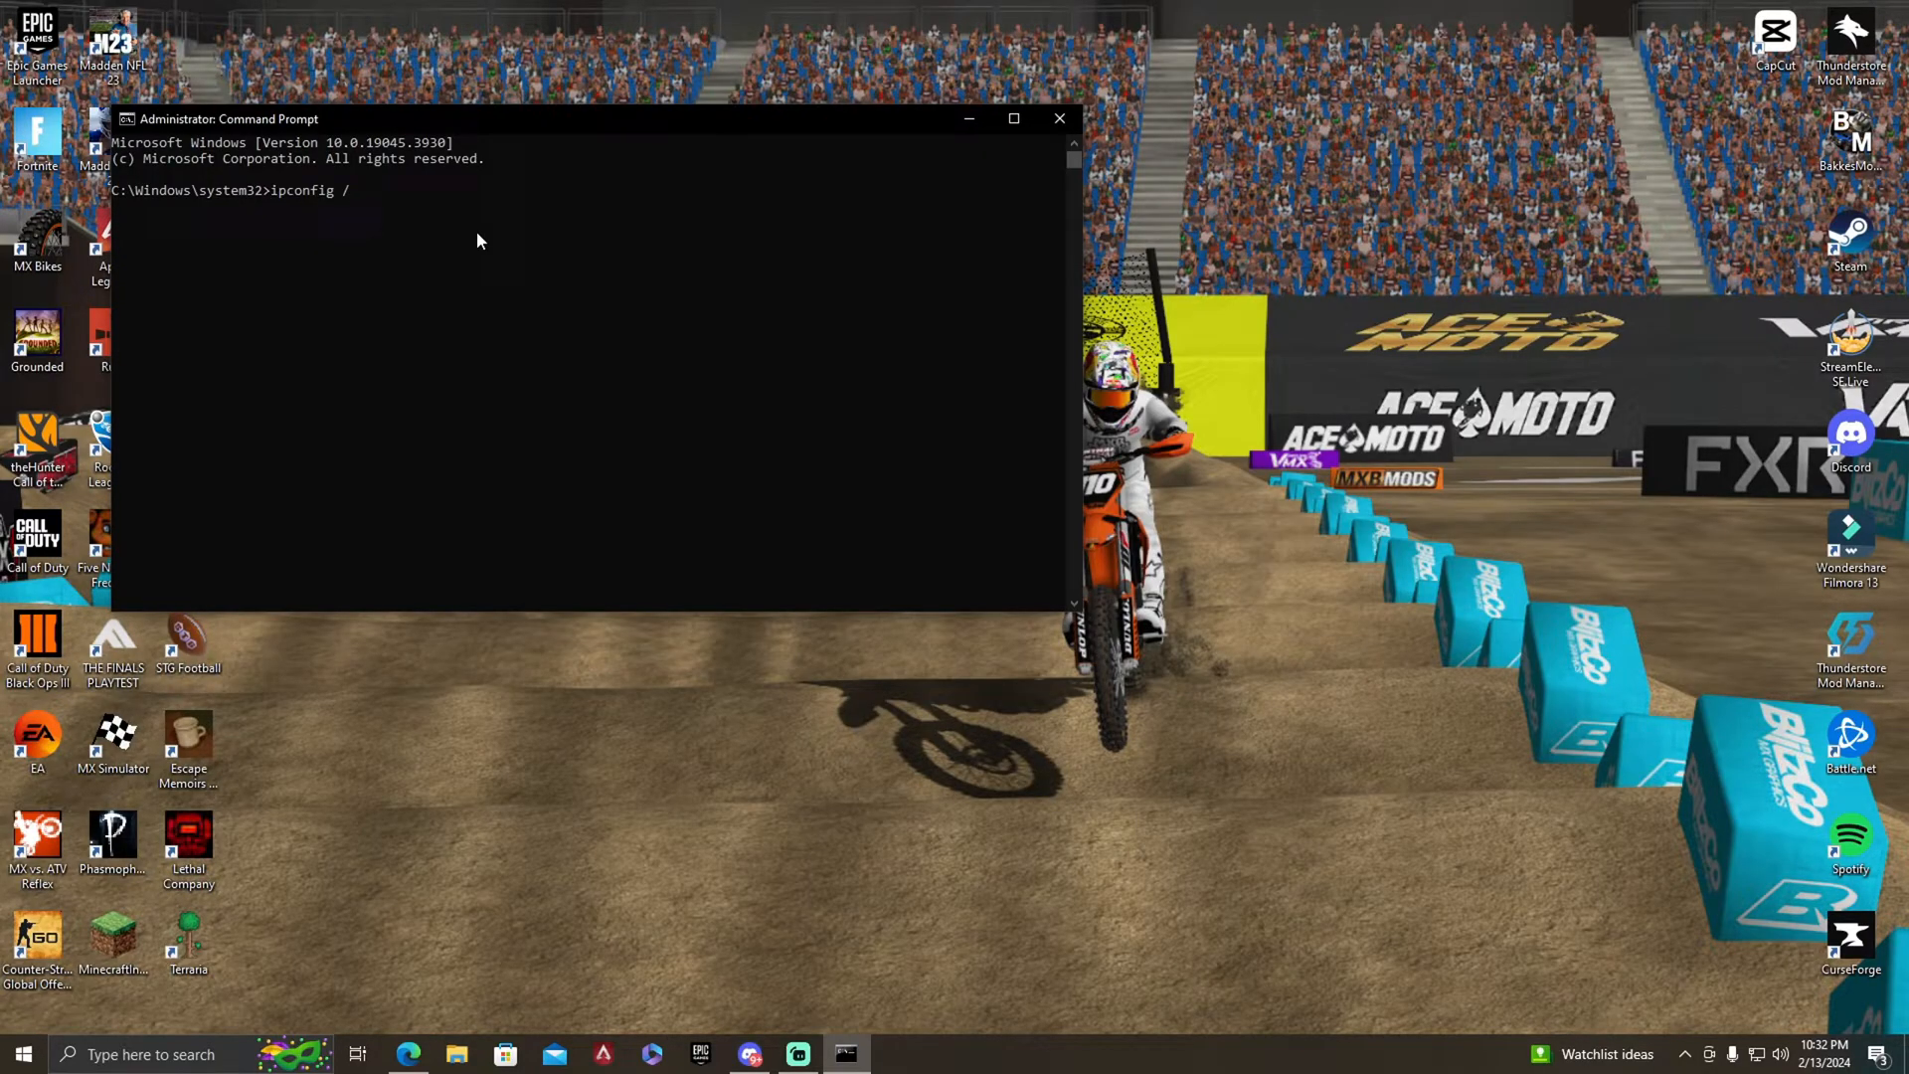
{"action": "type", "text": "flushdns"}
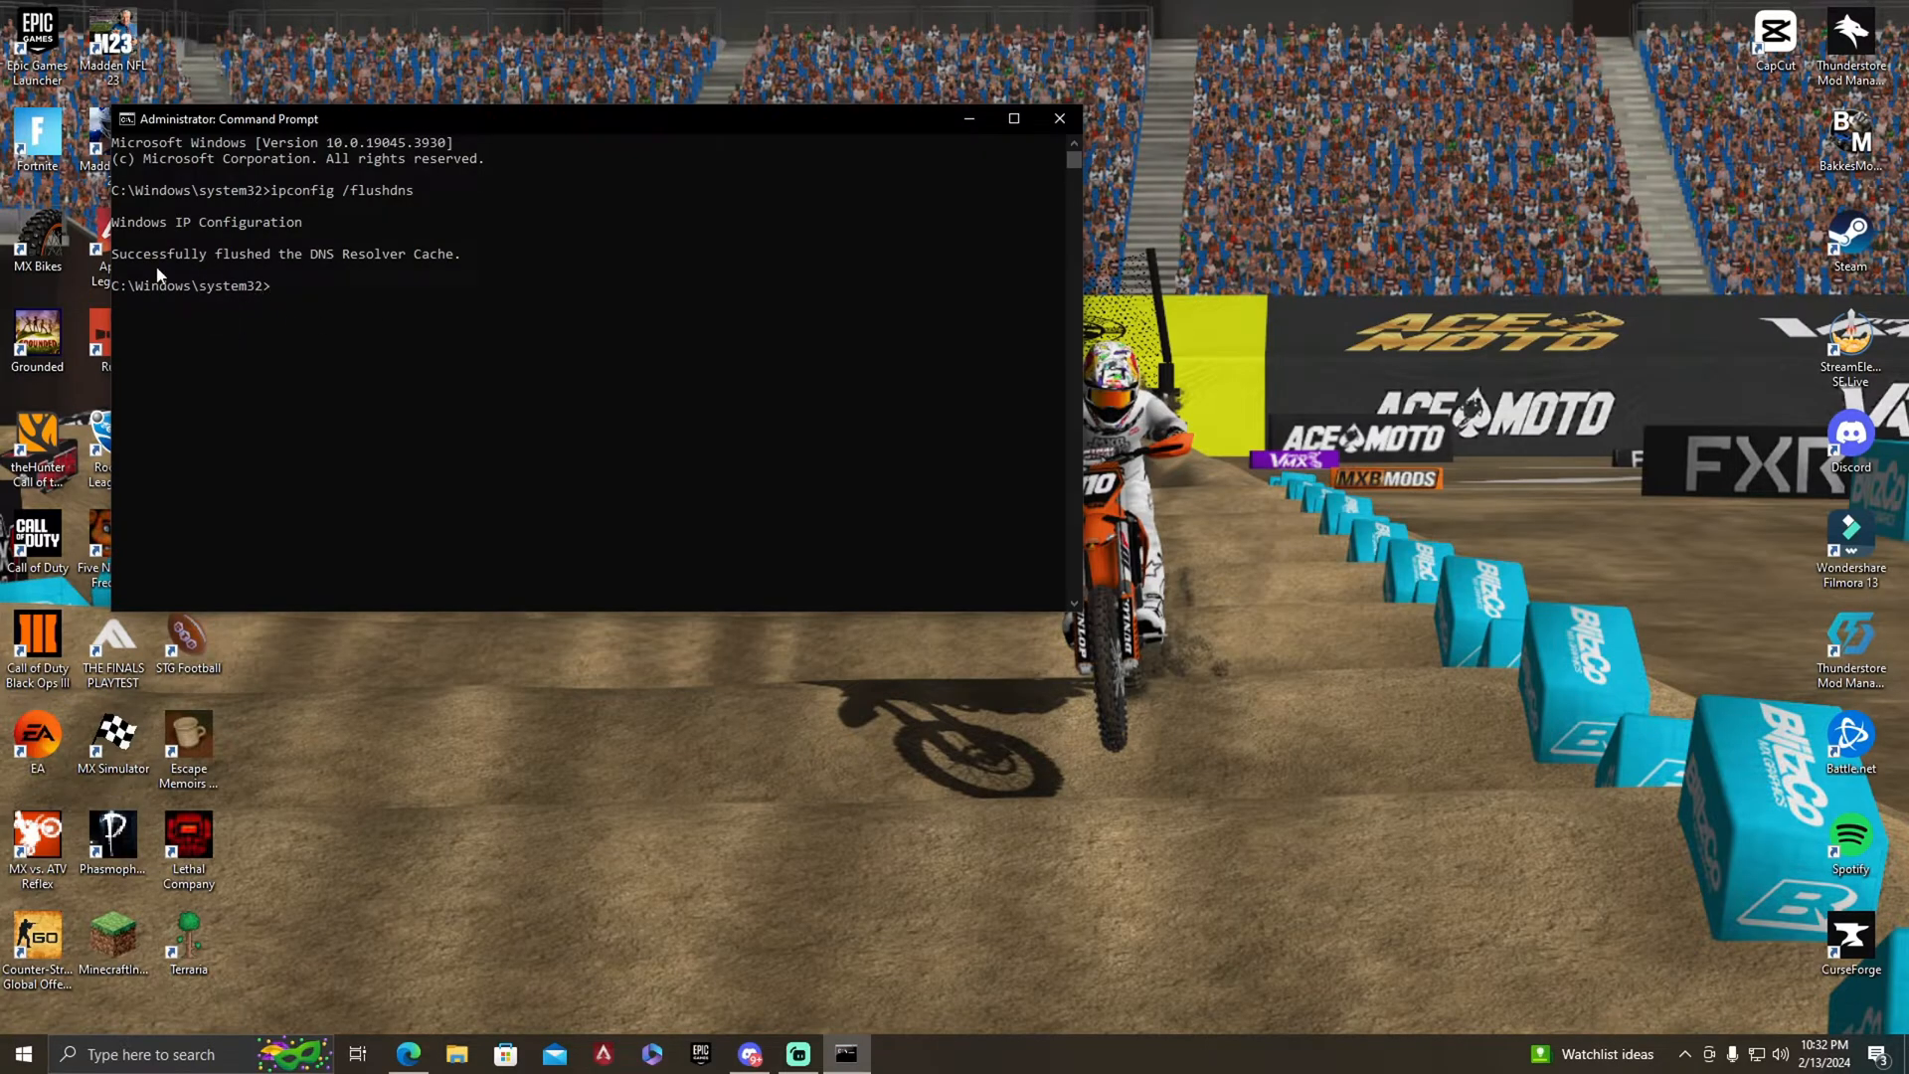
{"action": "mouse_move", "coordinate": [414, 288]}
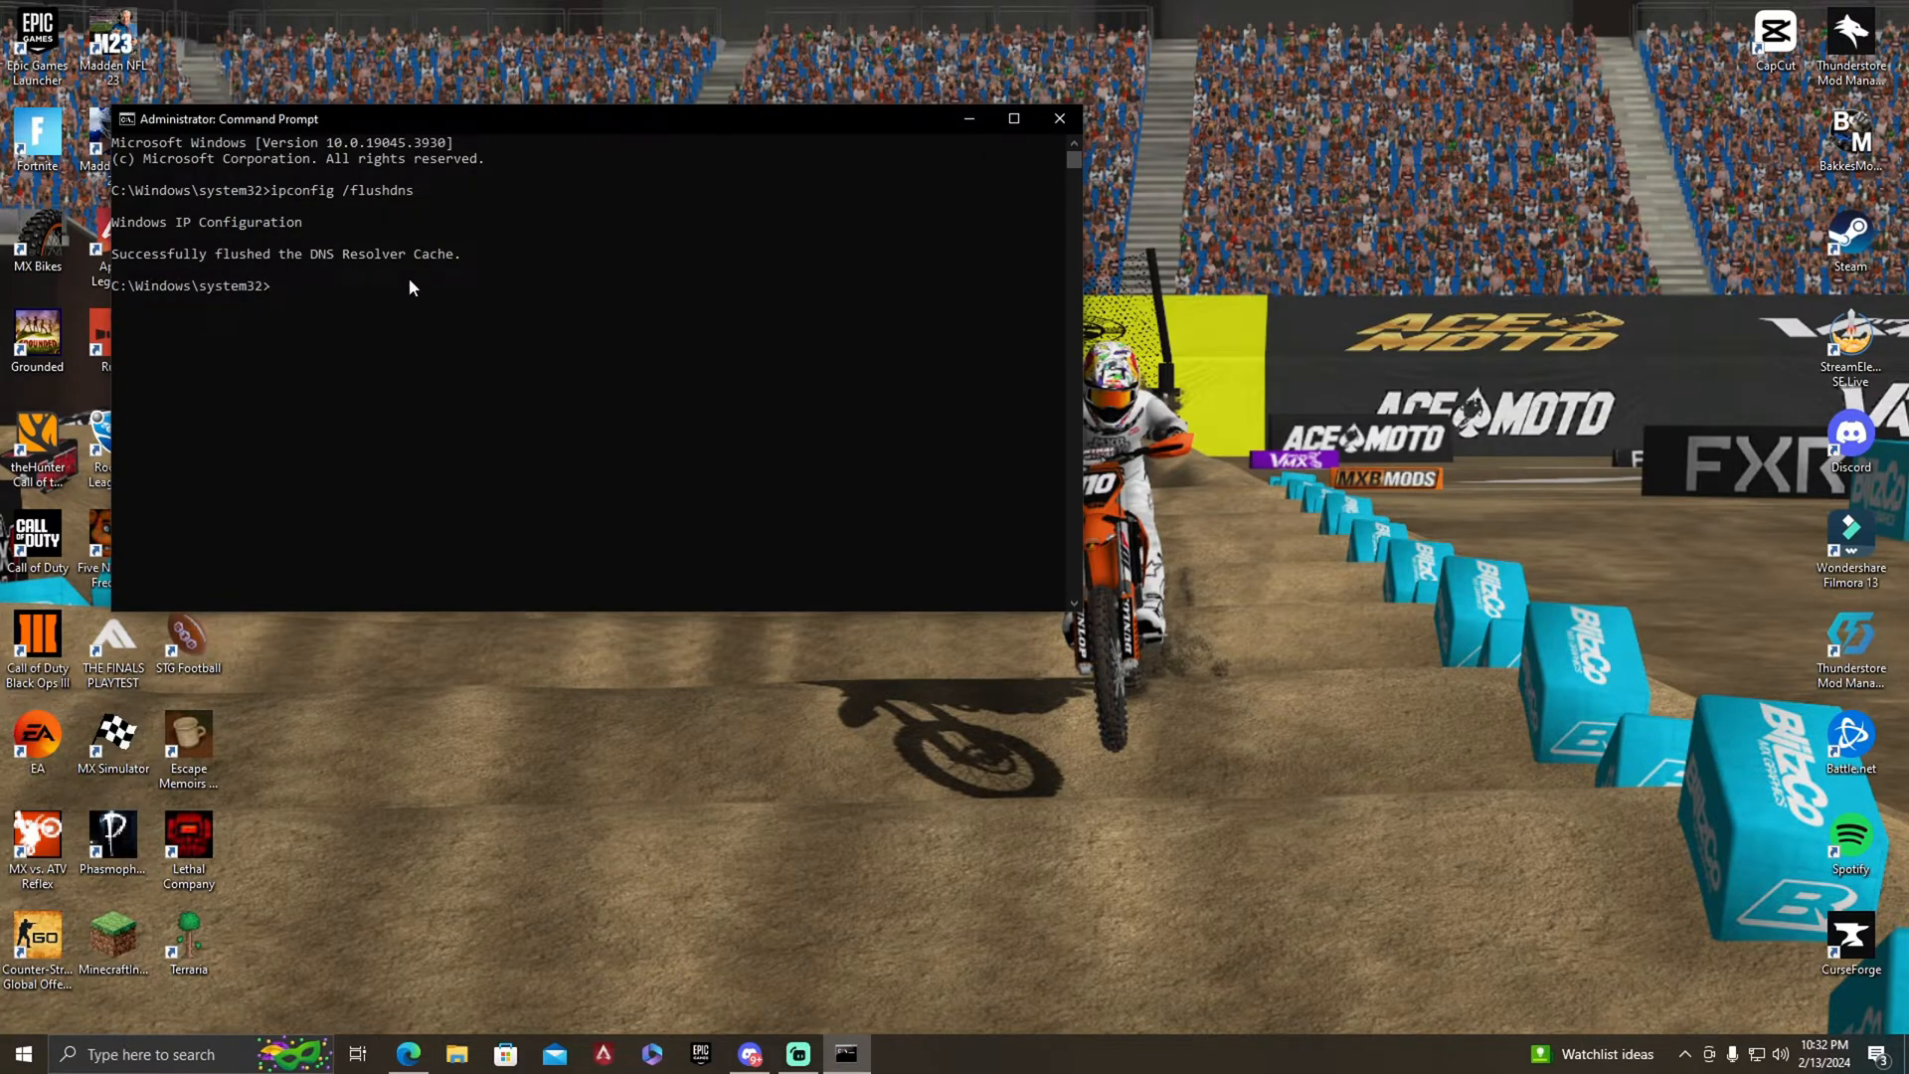
{"action": "mouse_move", "coordinate": [1058, 120]}
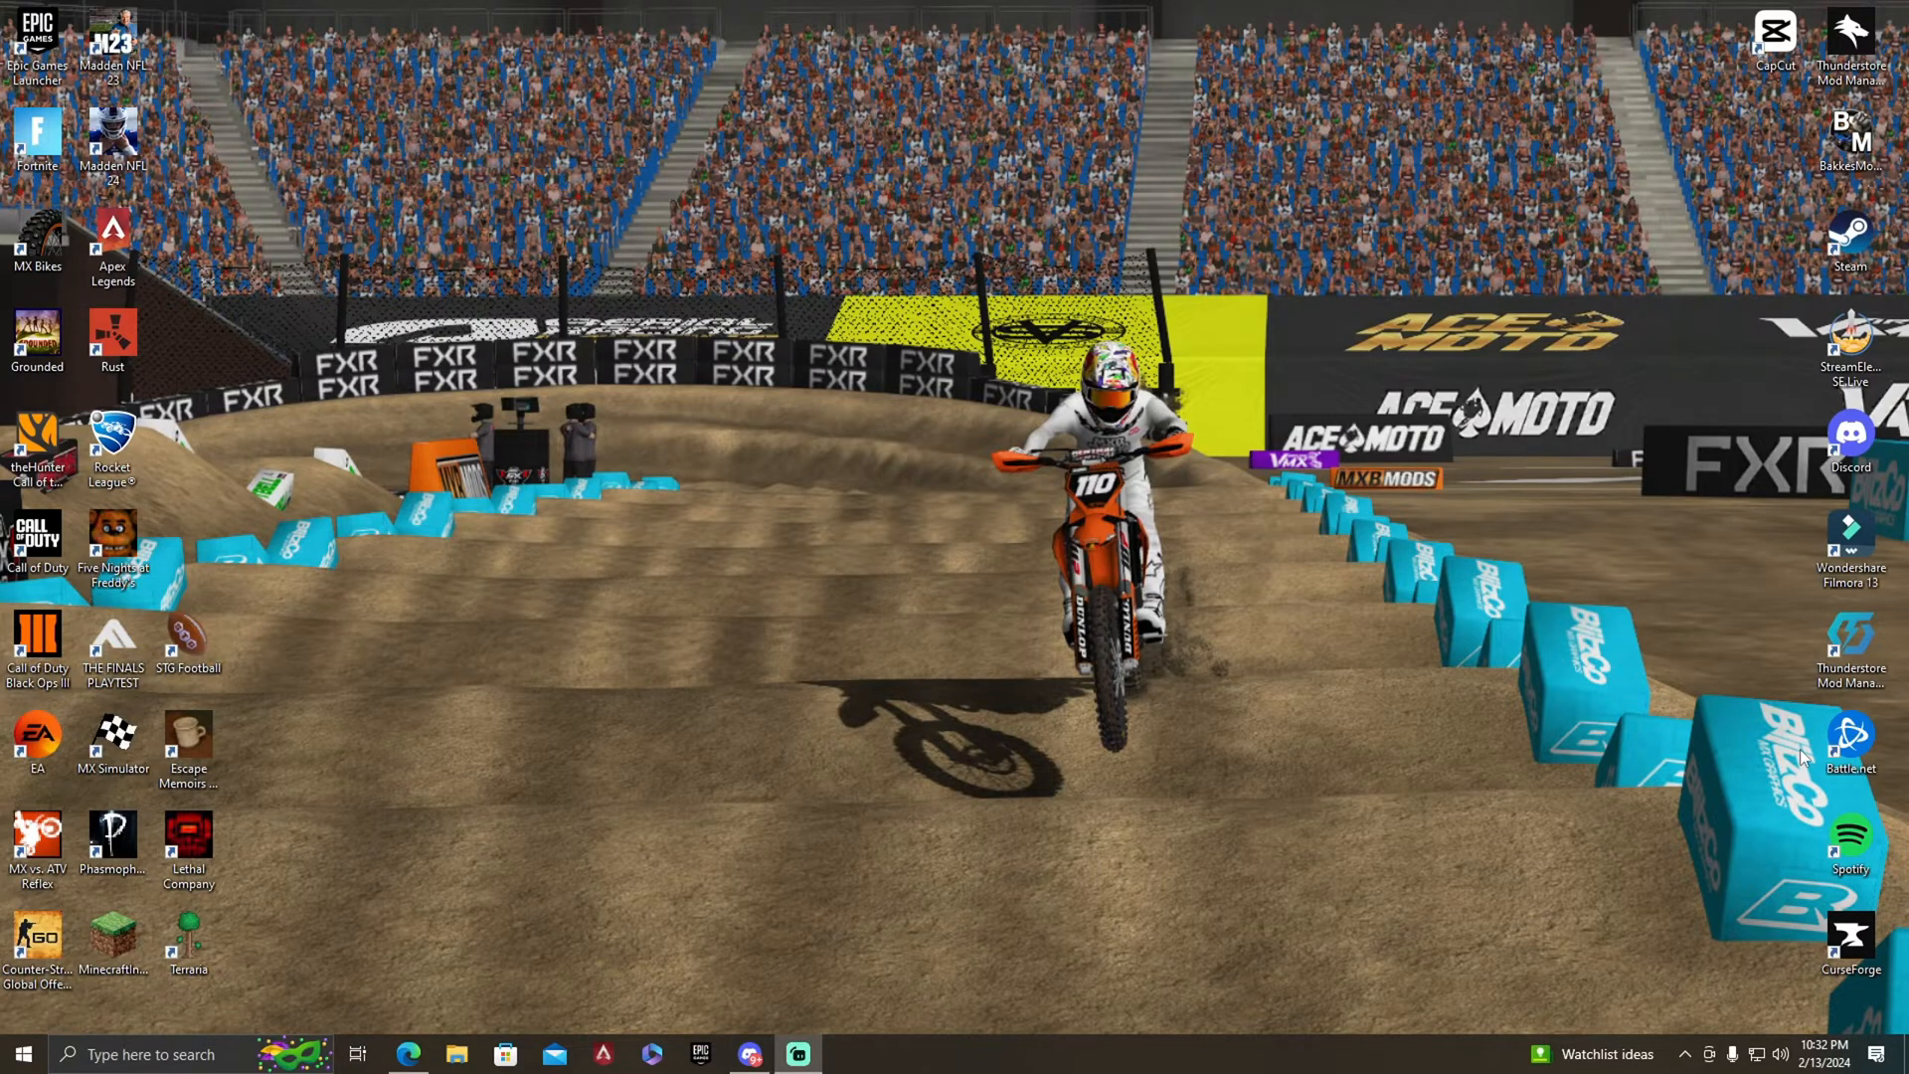
{"action": "mouse_move", "coordinate": [953, 913]}
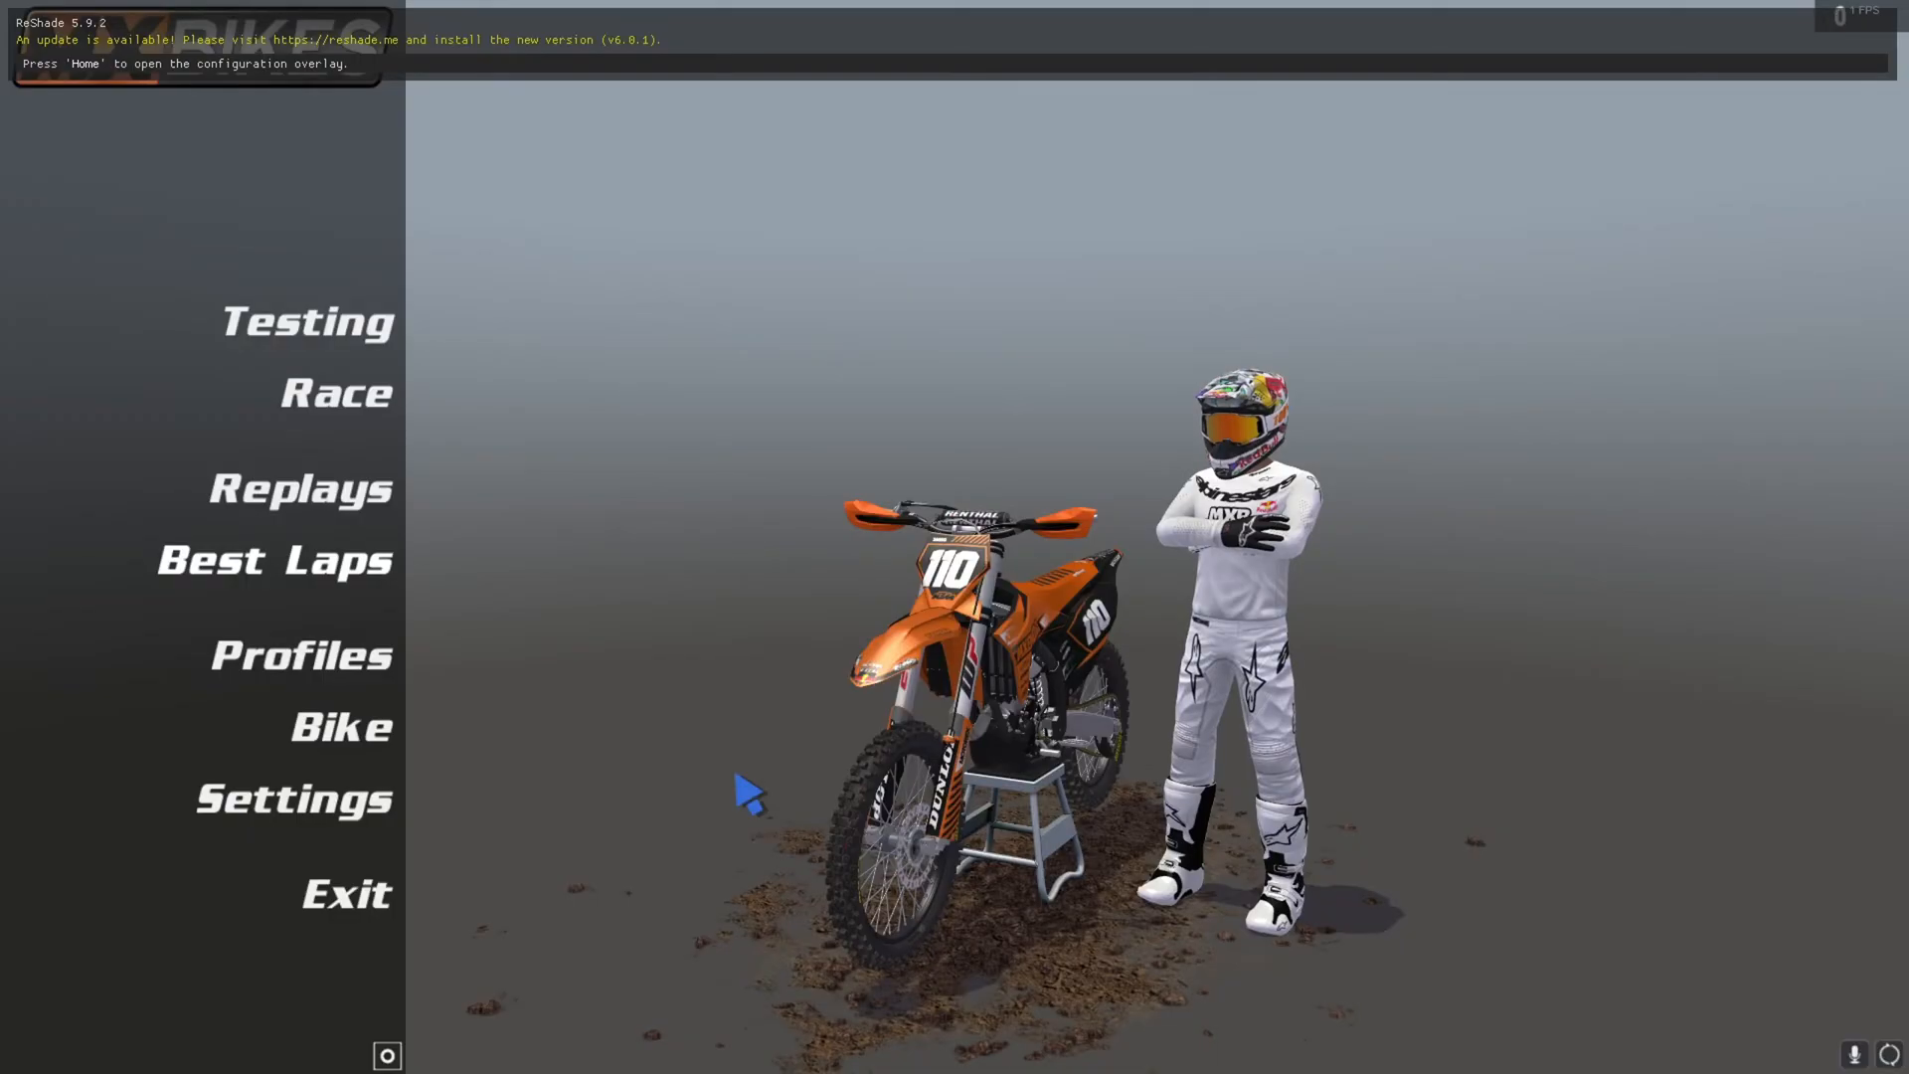
Step: Enter Race from the MX Bikes main menu to show the Server Browser's World tab
{"action": "left_click", "coordinate": [334, 392]}
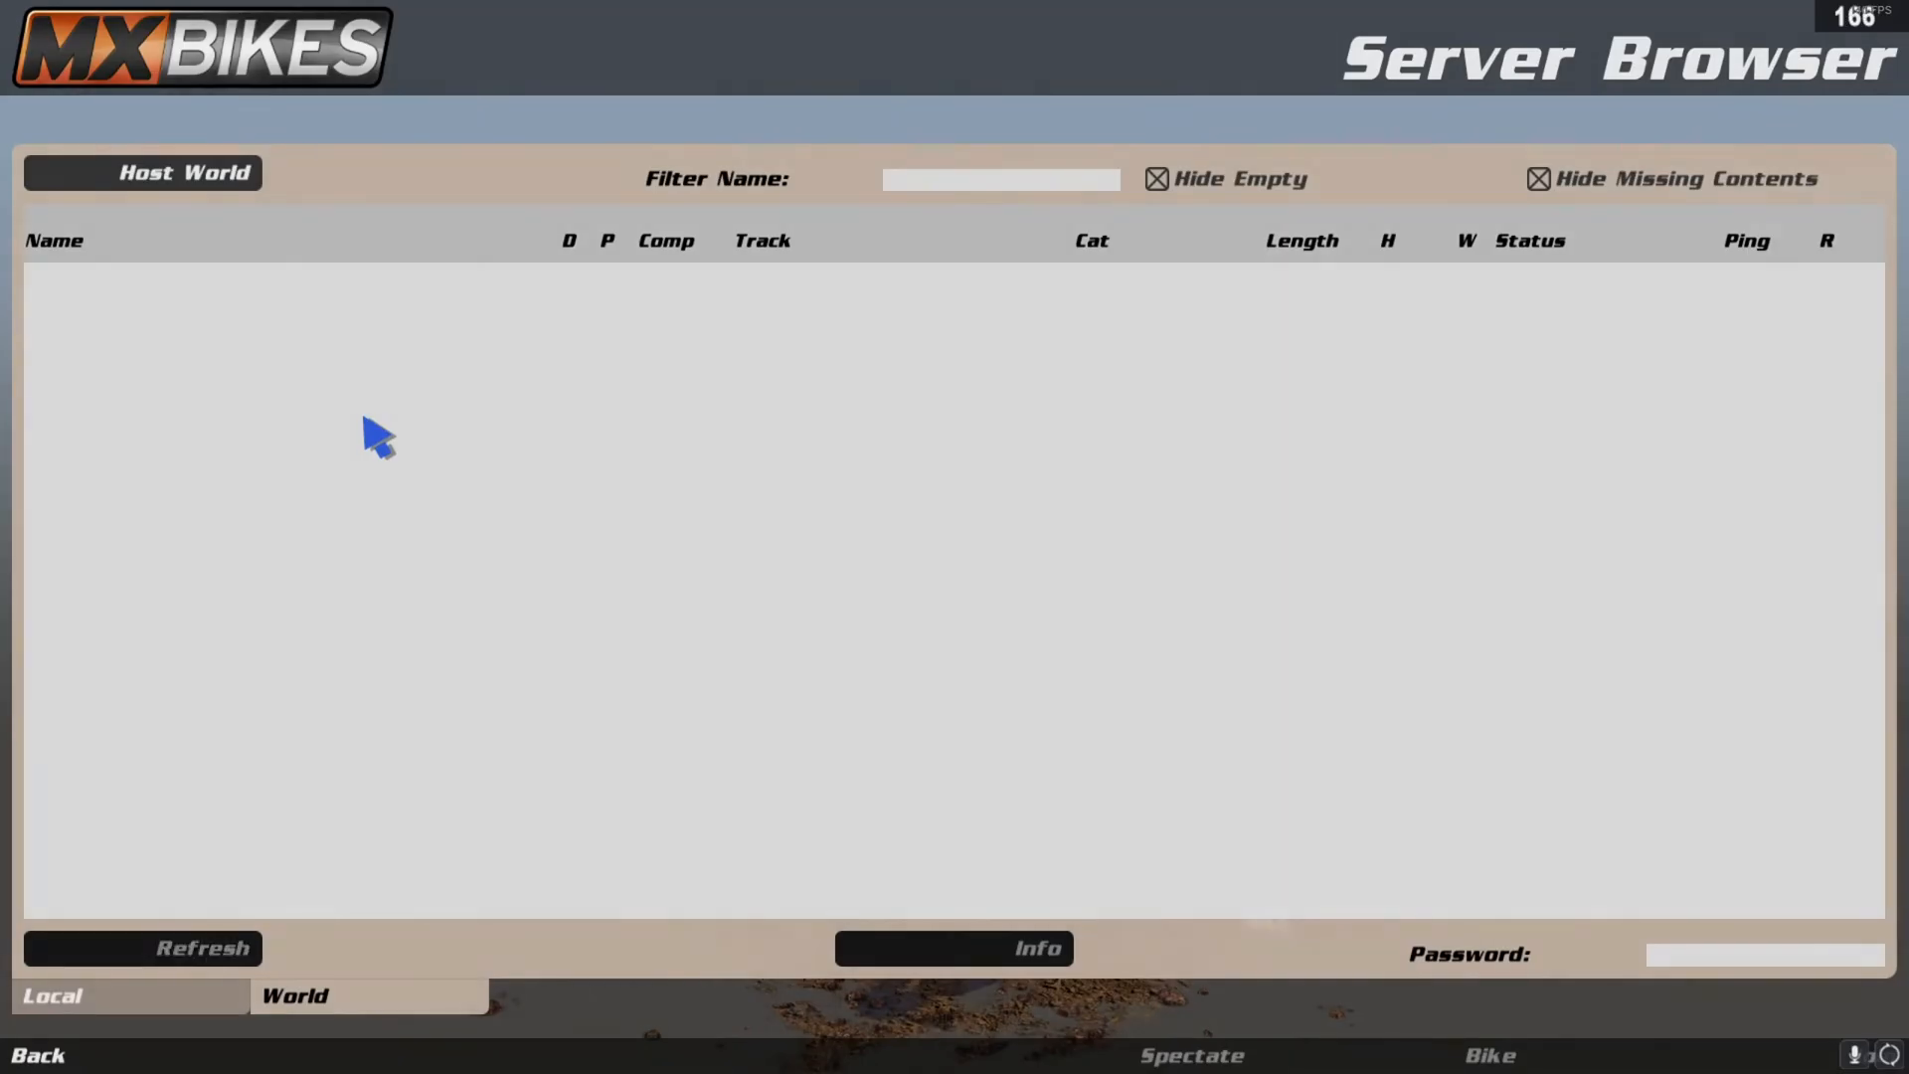